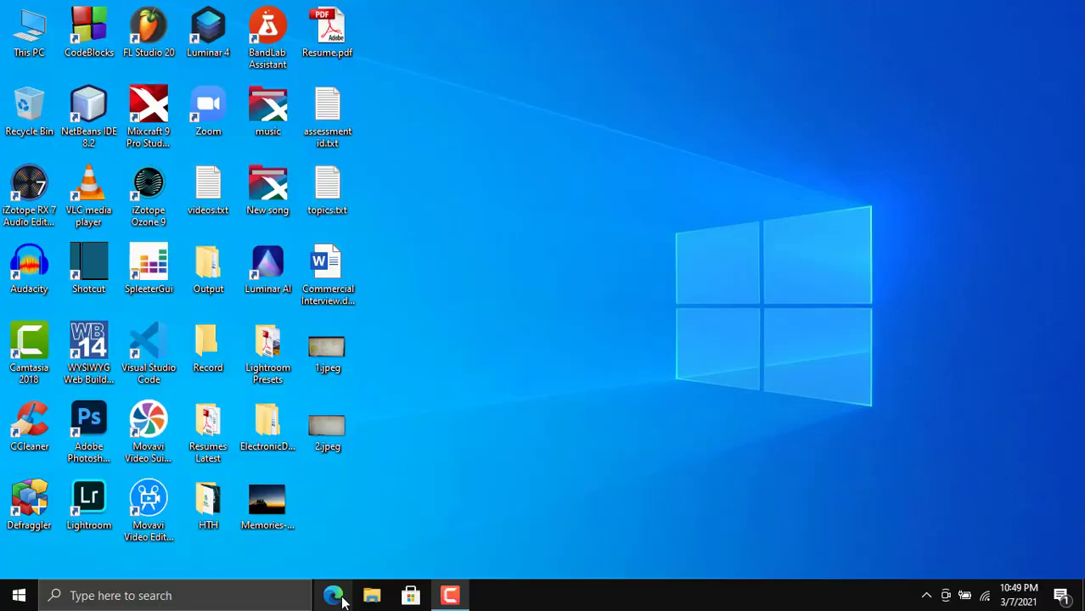
Launch Microsoft Edge from the taskbar to bring up the Gmail inbox.
left_click(333, 595)
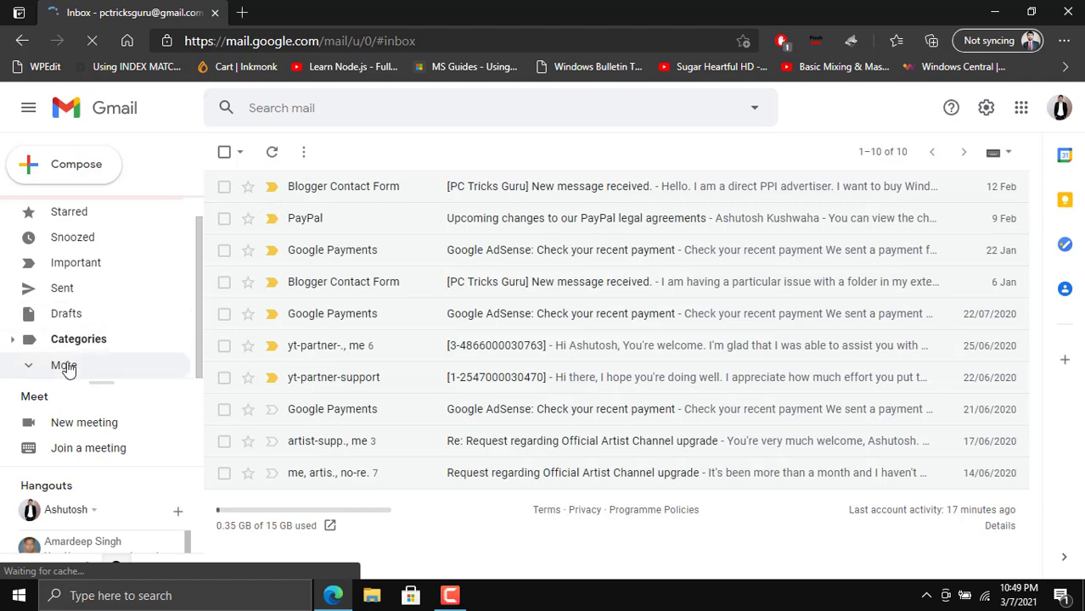
Expand the sidebar labels and open All Mail, listing all 10,094 messages.
left_click(64, 365)
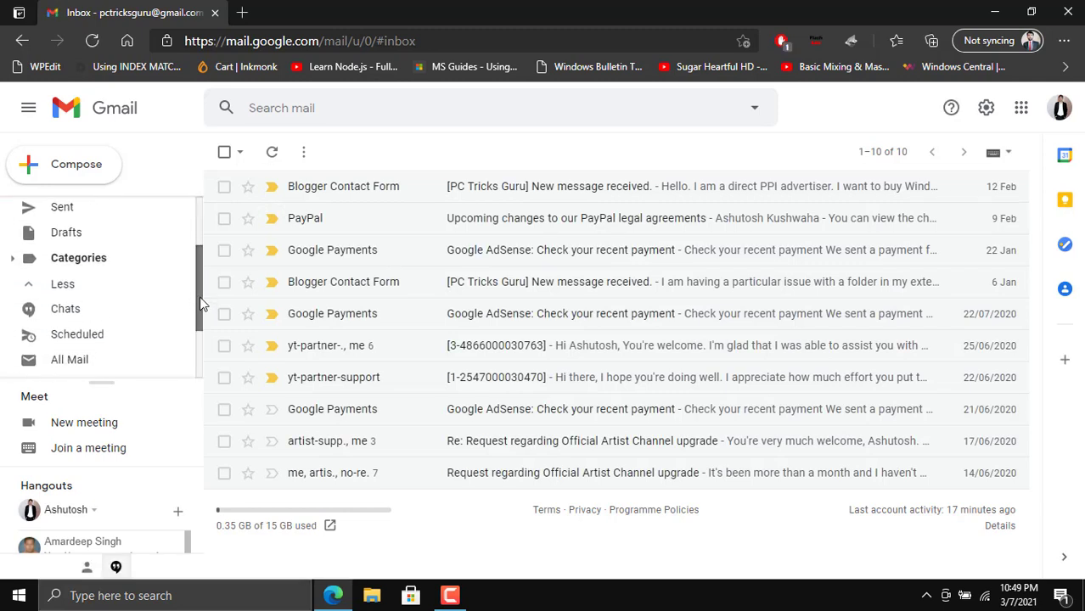
scroll("down", 3)
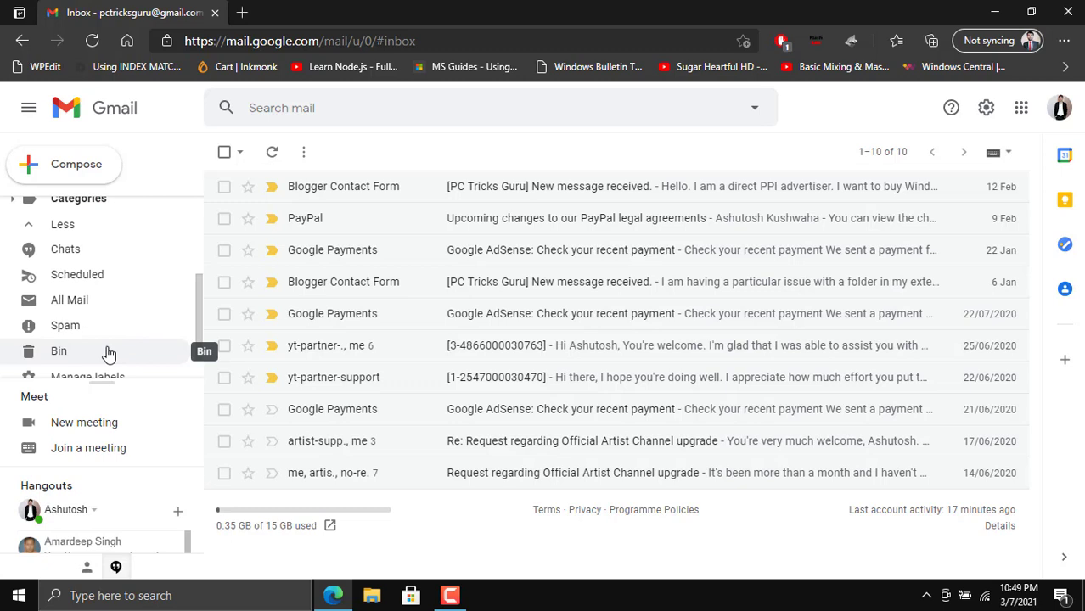
mouse_move(70, 300)
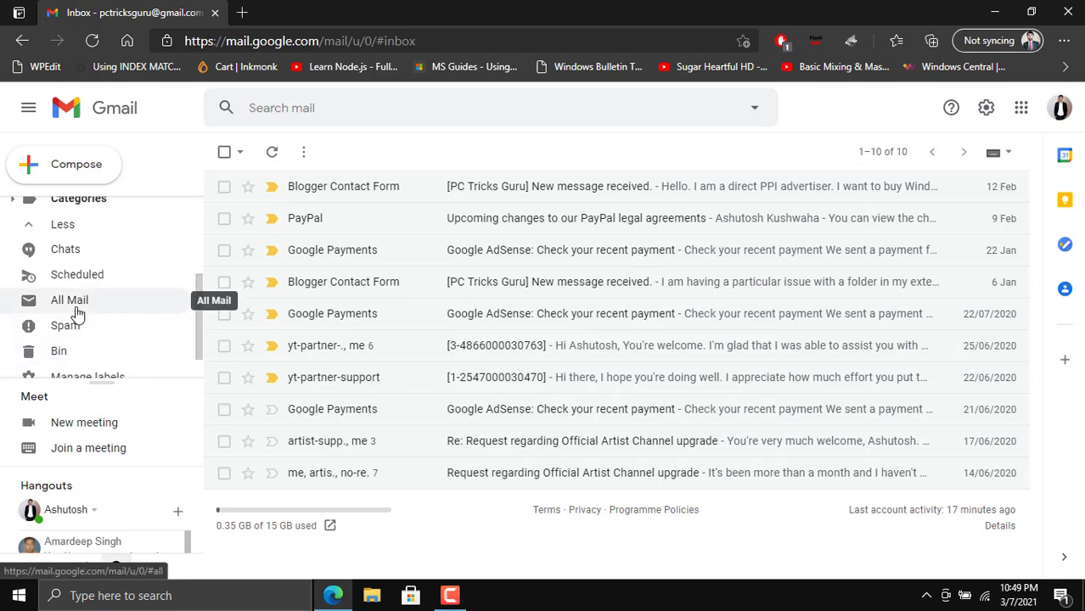
left_click(69, 299)
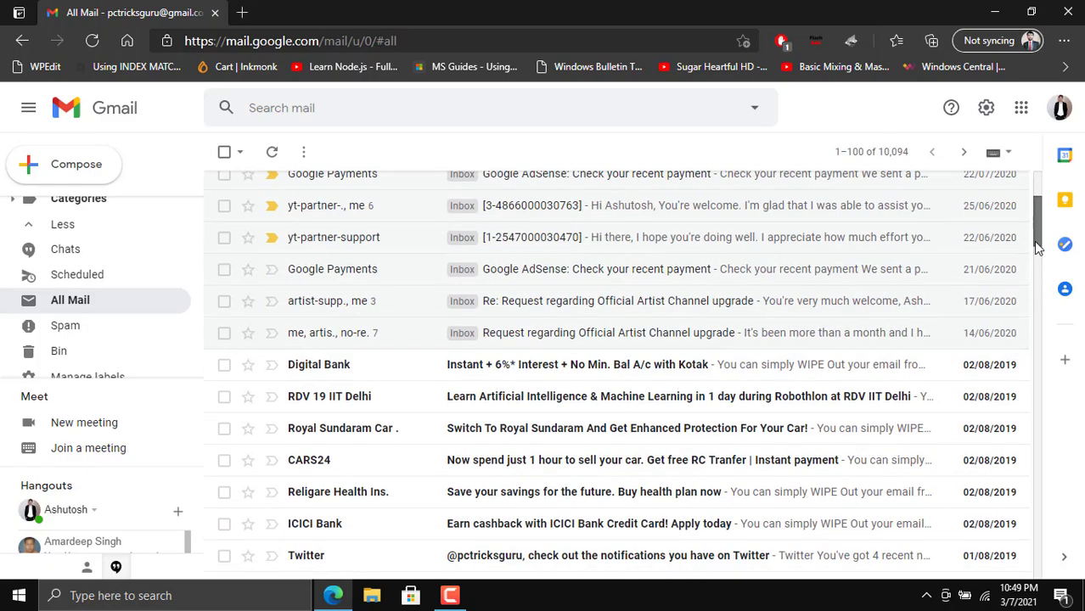
scroll("down", 3)
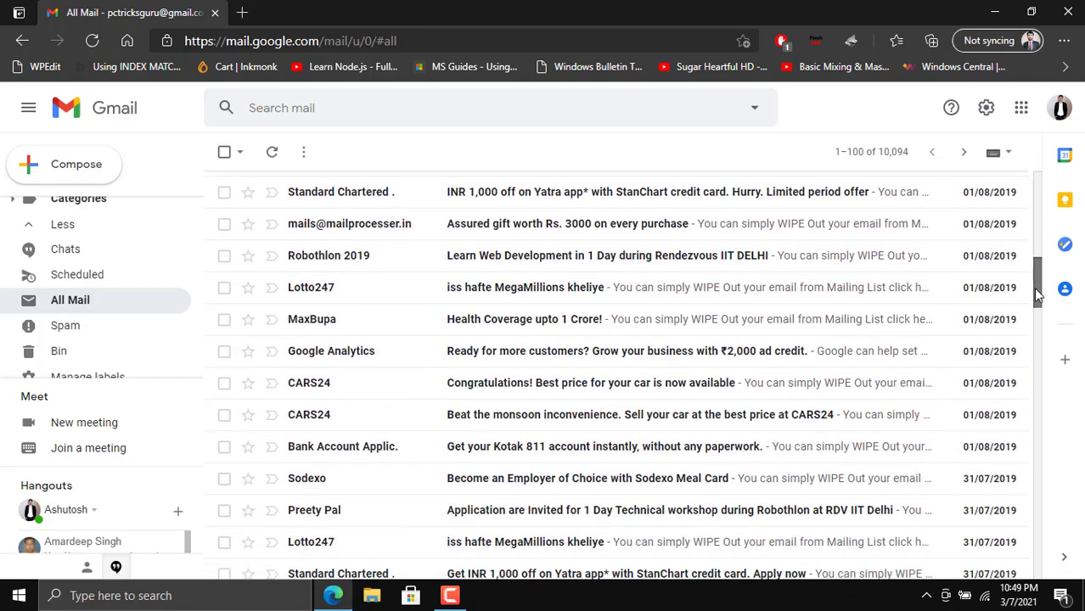
scroll("down", 3)
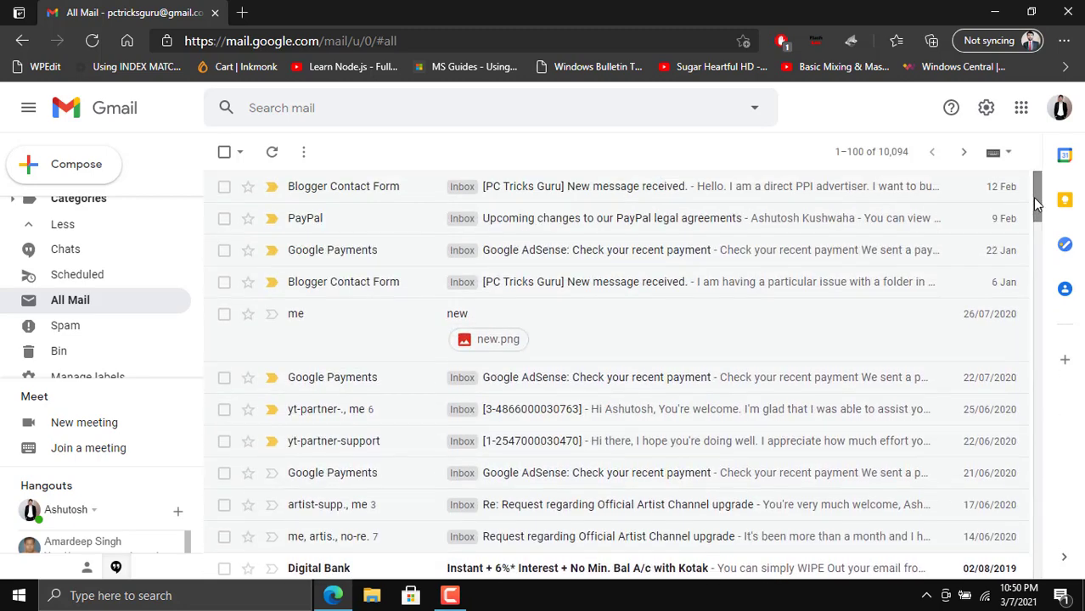
left_click(870, 151)
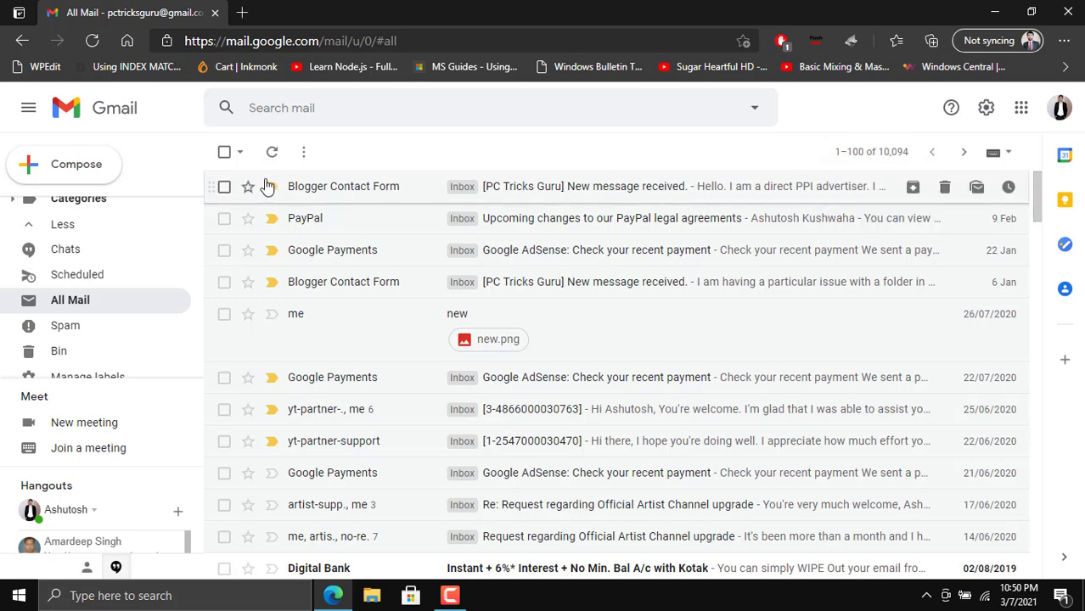
Select only the unread conversations and delete them, moving 89 to the Bin.
left_click(243, 152)
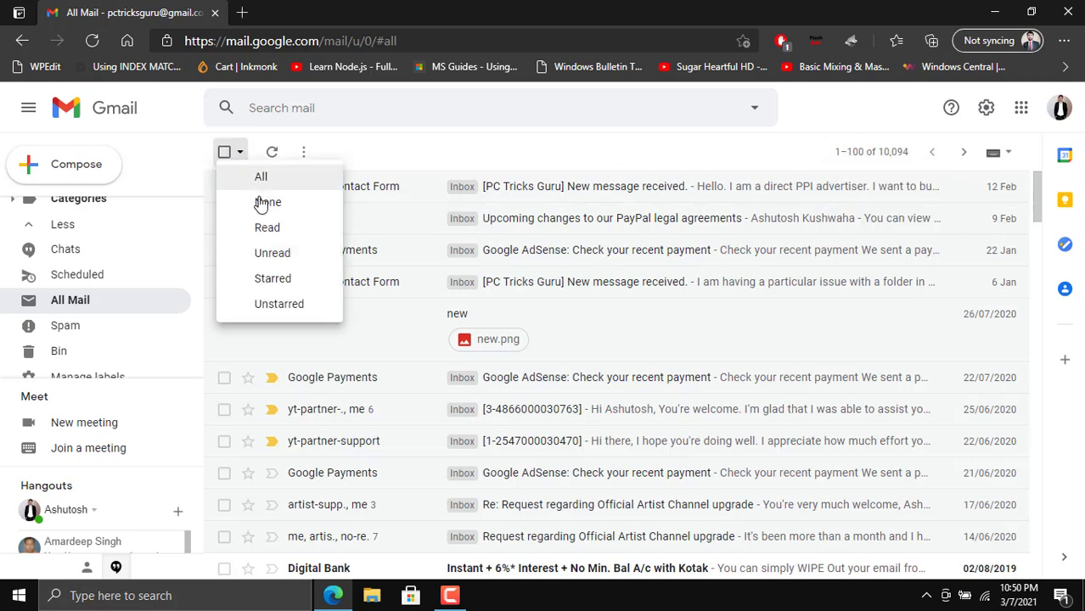
left_click(224, 568)
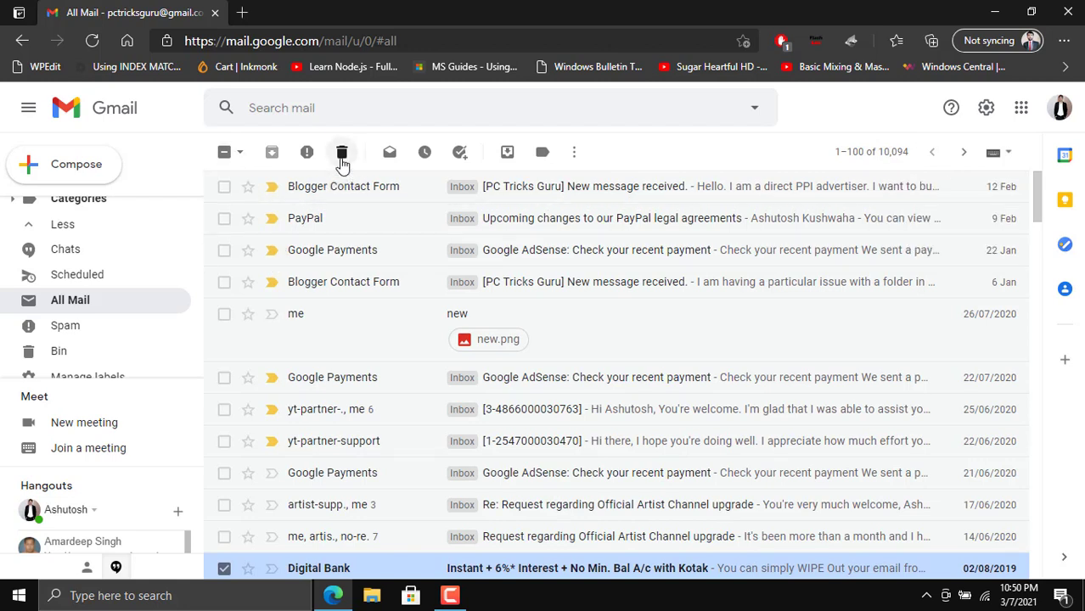
left_click(342, 152)
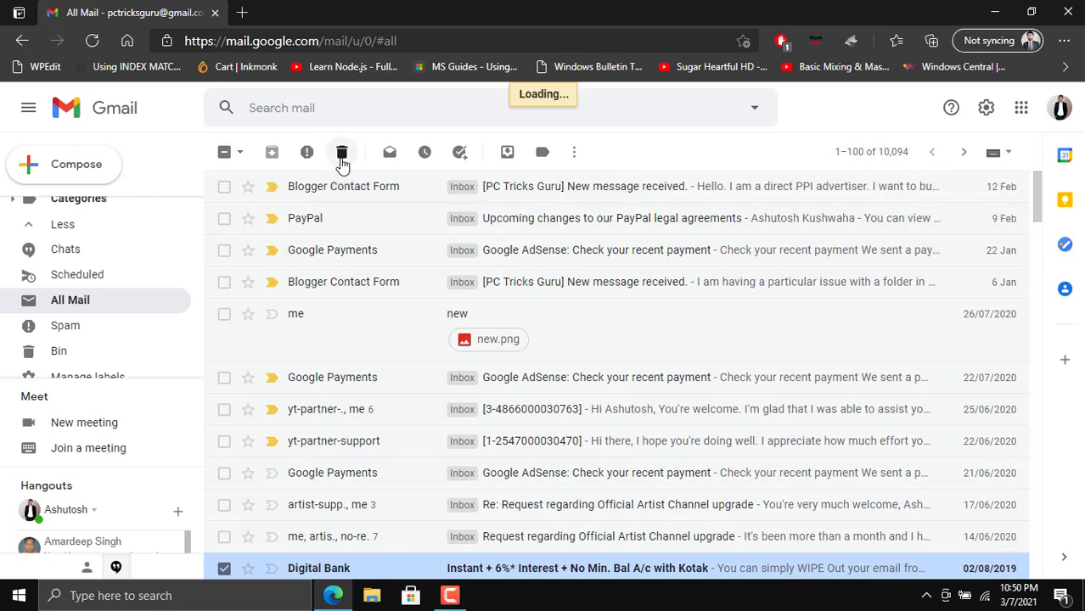
left_click(342, 152)
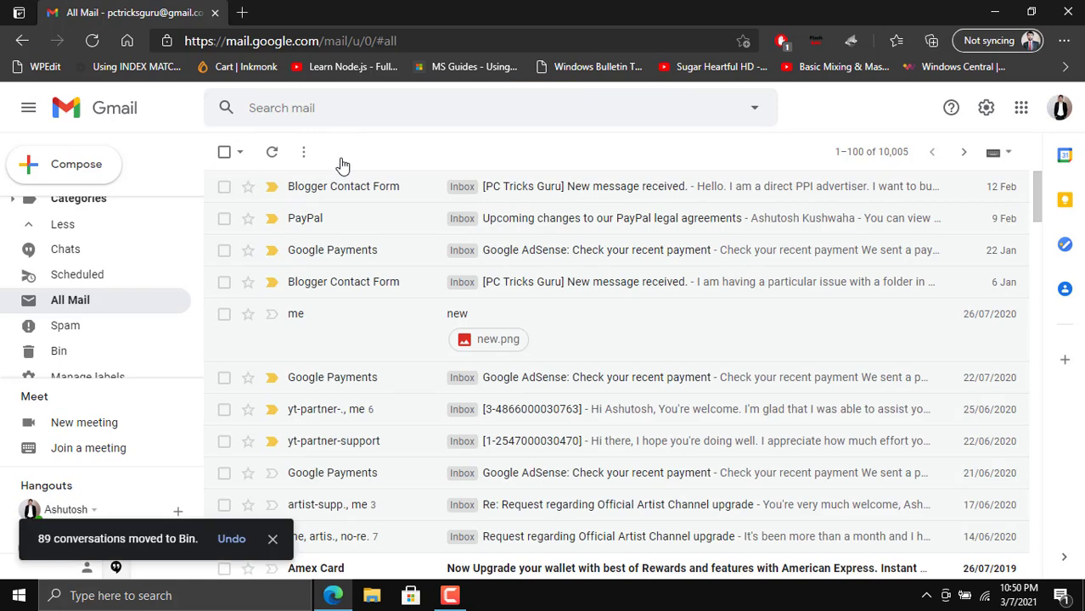
mouse_move(871, 152)
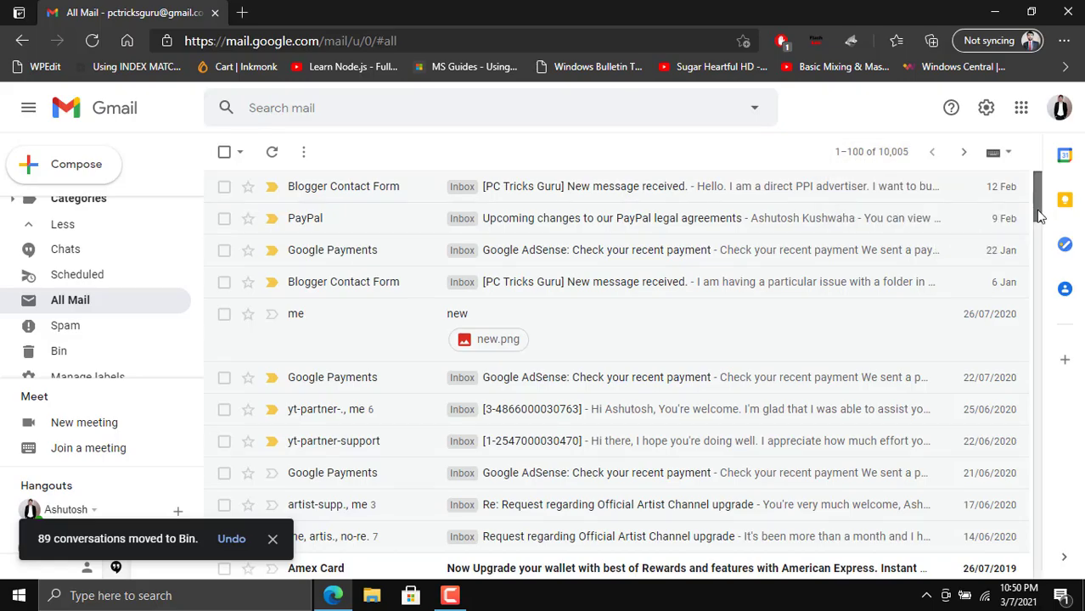
scroll("down", 3)
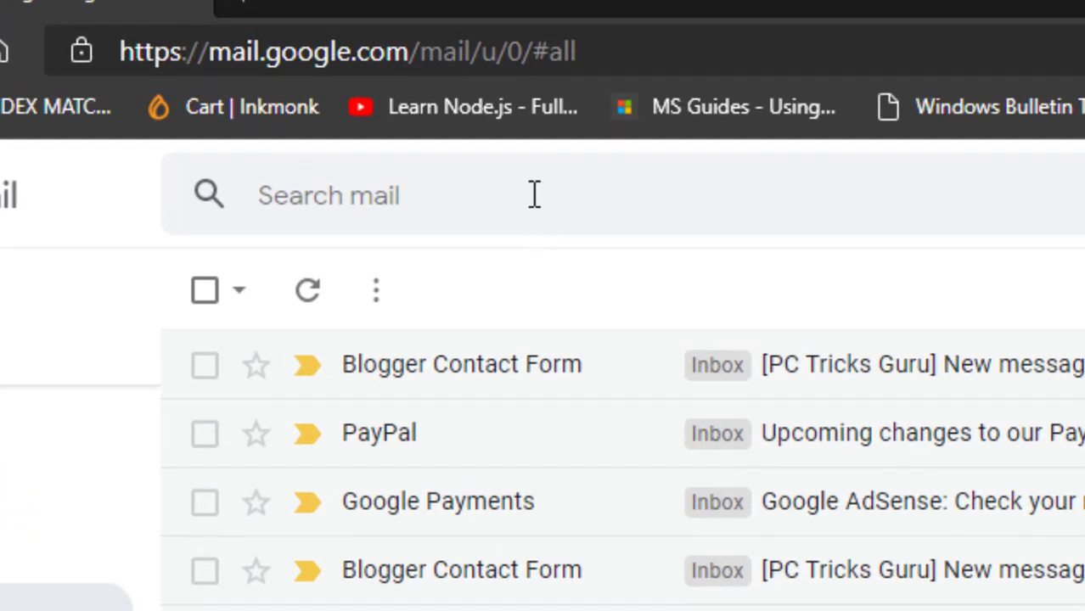
Search mail for 'is:unread' and browse the remaining unread July 2019 promotions.
type("is:unread")
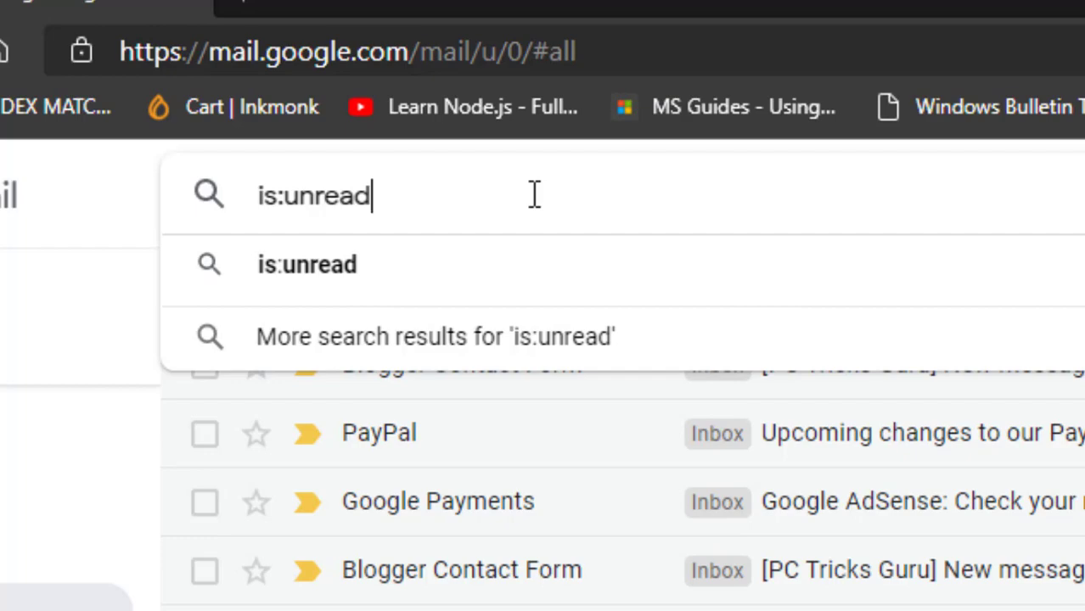
key("Enter")
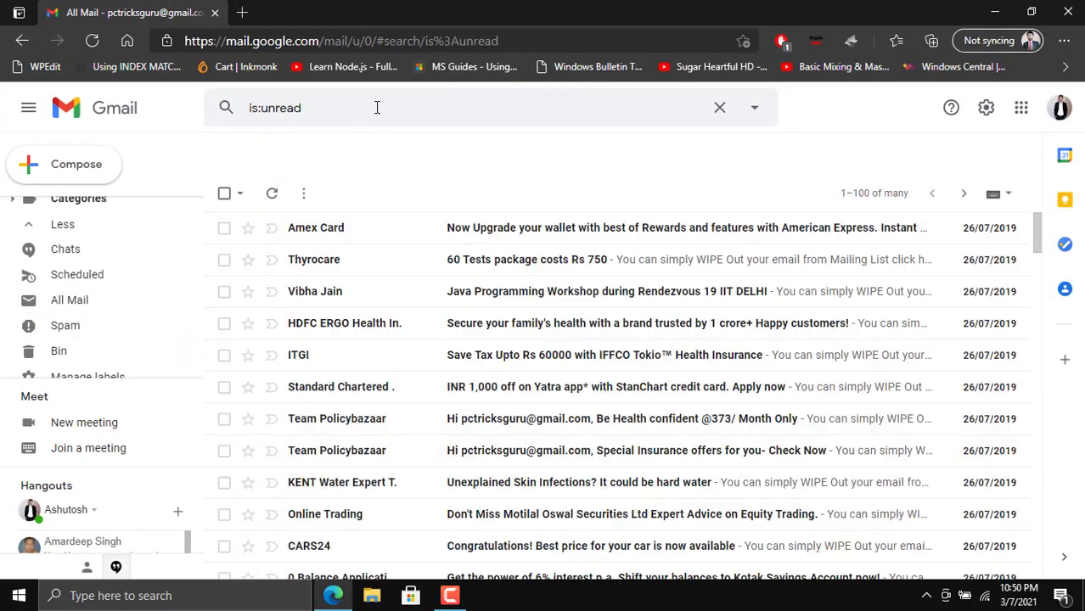
left_click(377, 107)
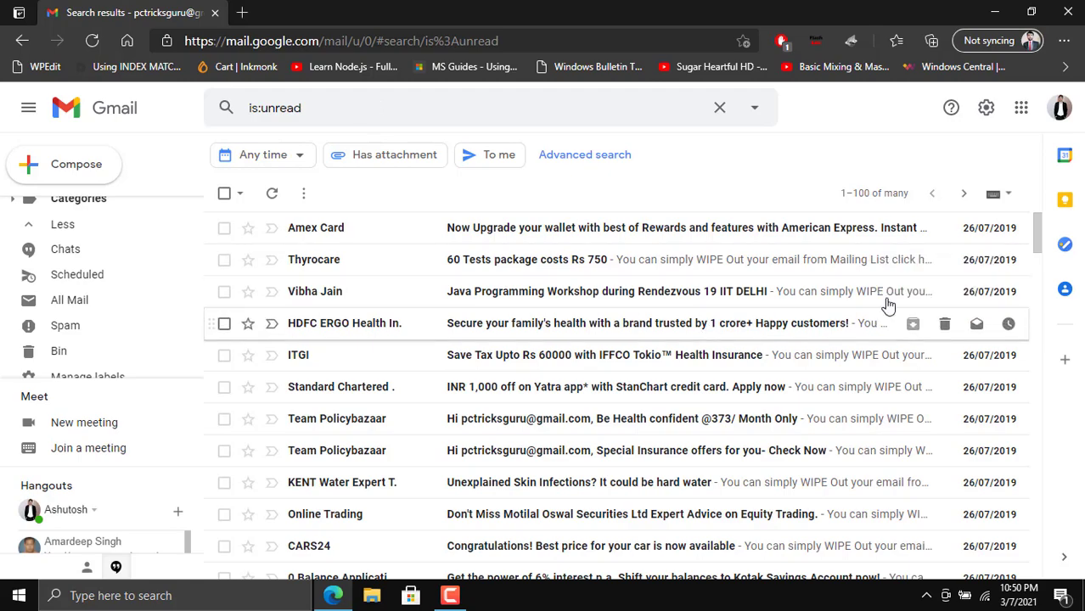
scroll("down", 3)
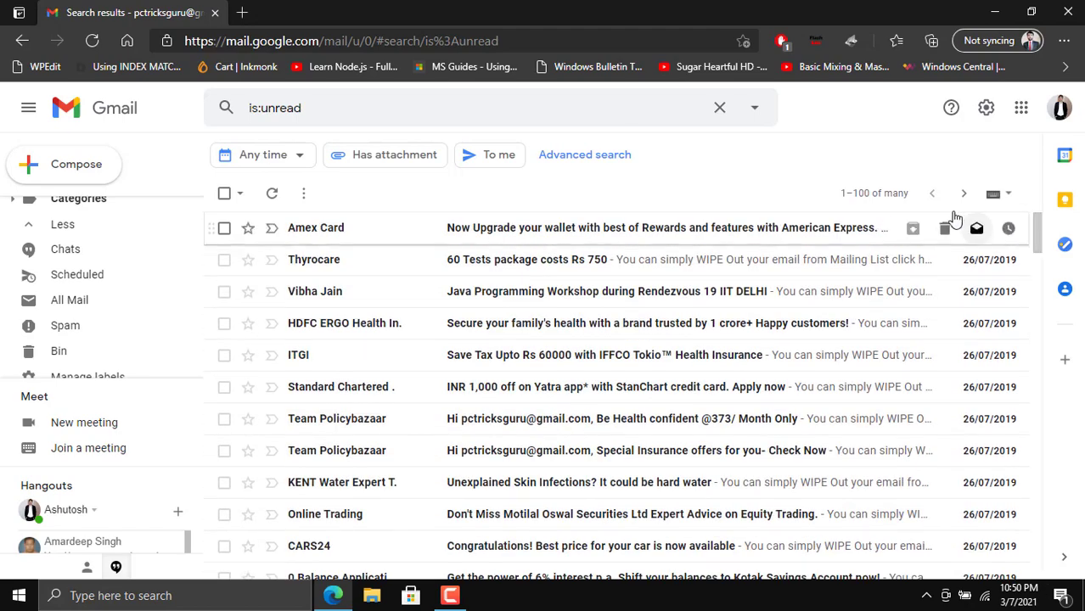
left_click(874, 193)
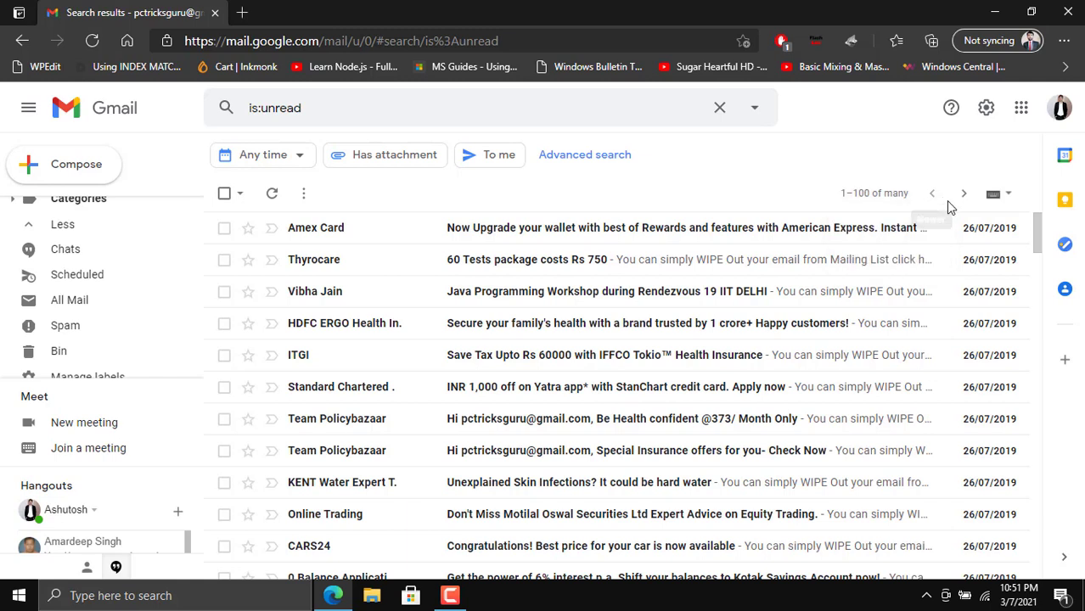
mouse_move(964, 193)
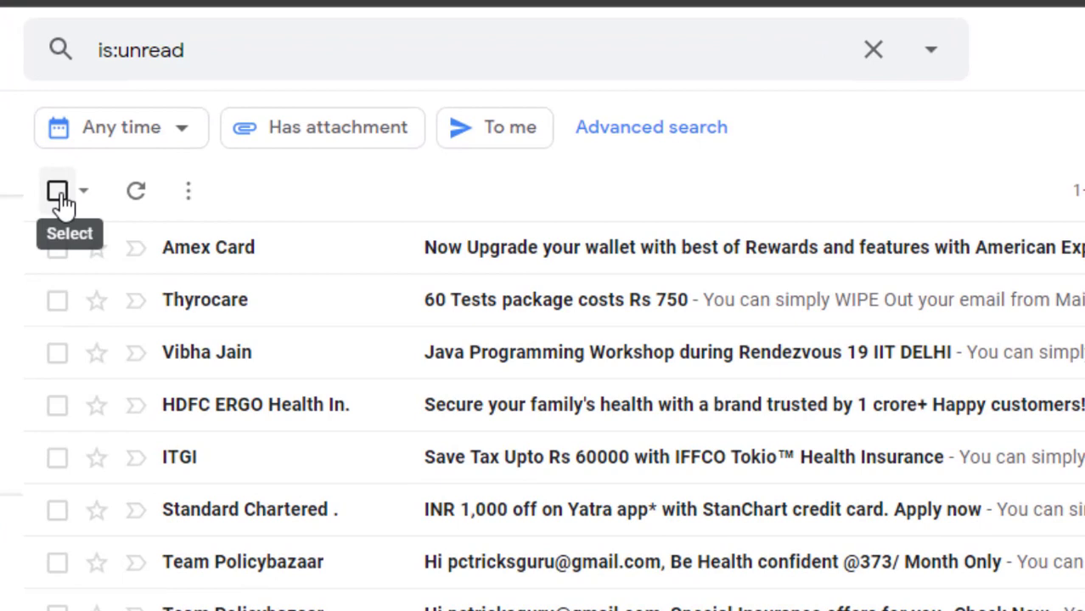
Check all 100 results, then extend the selection to every conversation matching the search.
left_click(57, 191)
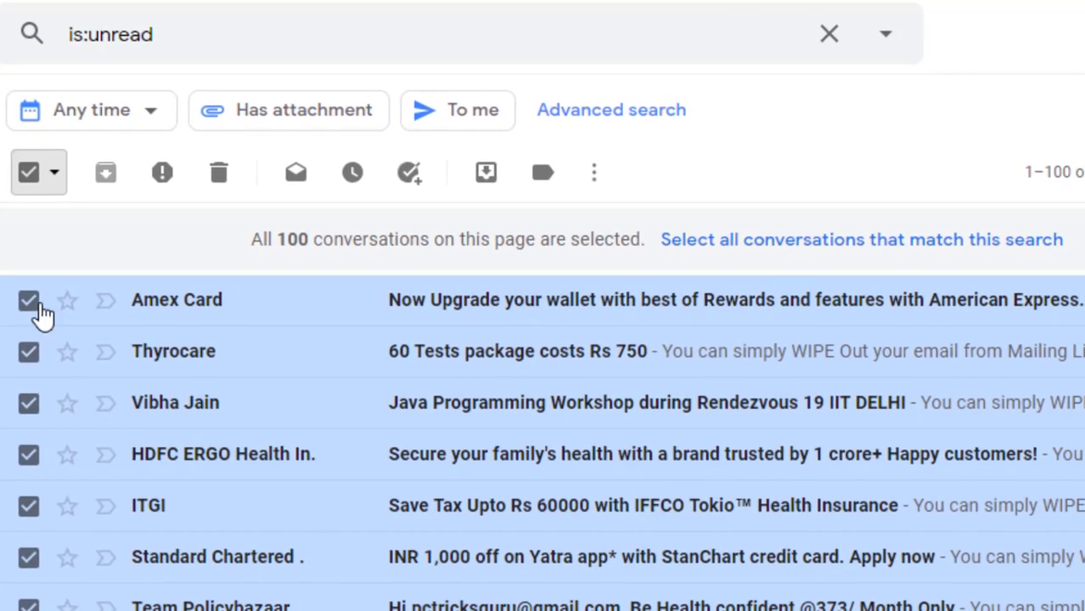
mouse_move(161, 305)
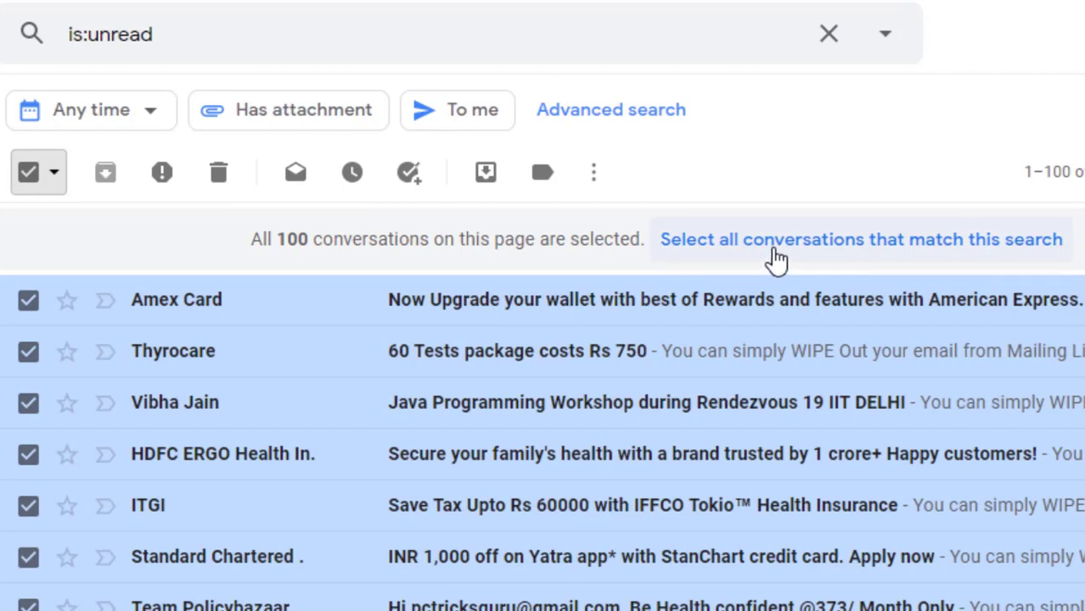
mouse_move(821, 259)
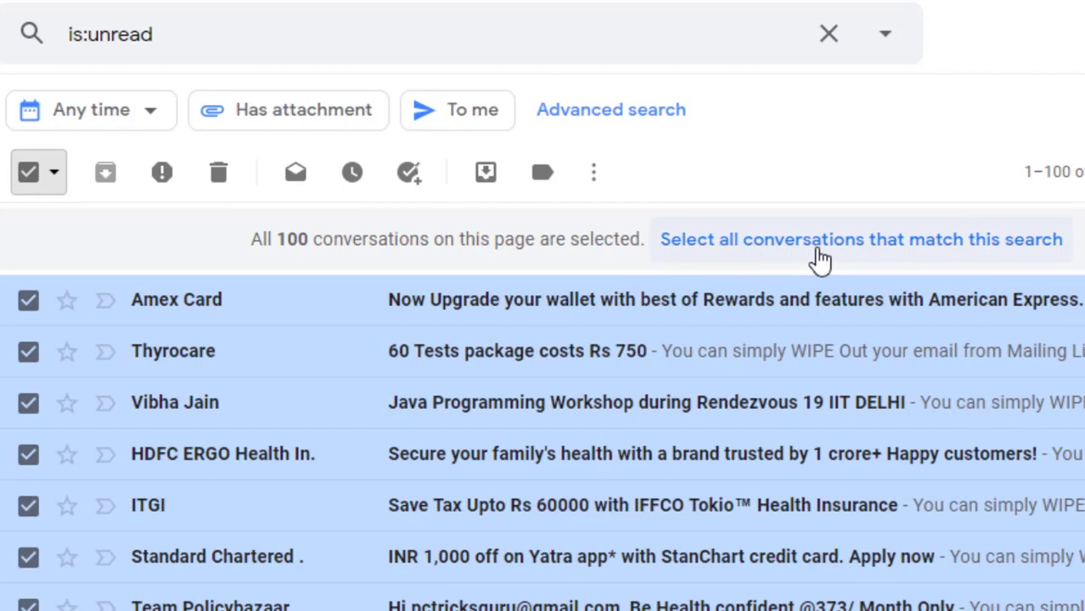
left_click(860, 239)
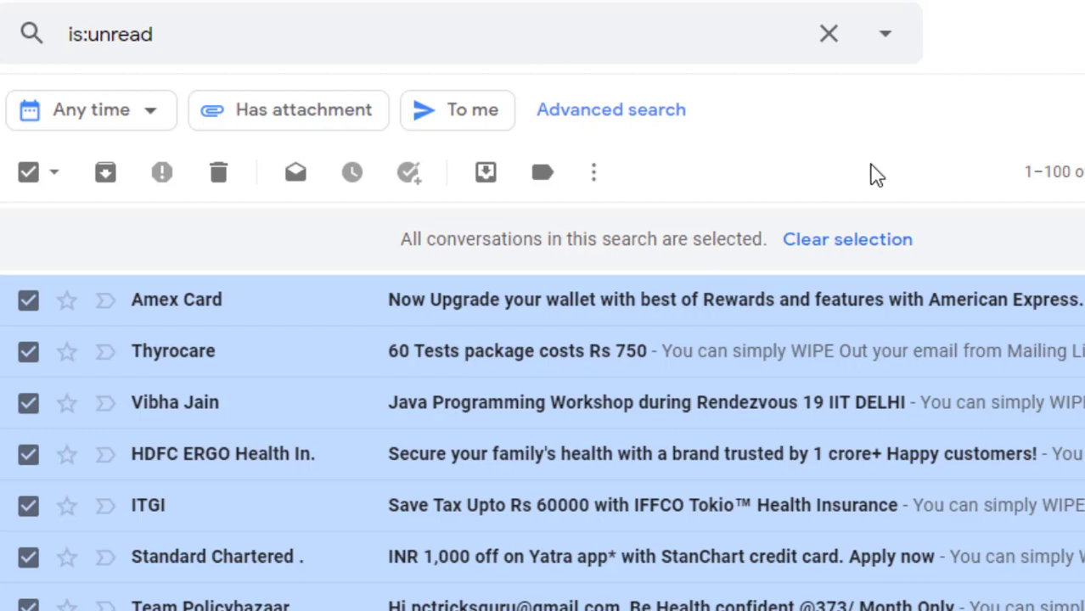
mouse_move(218, 172)
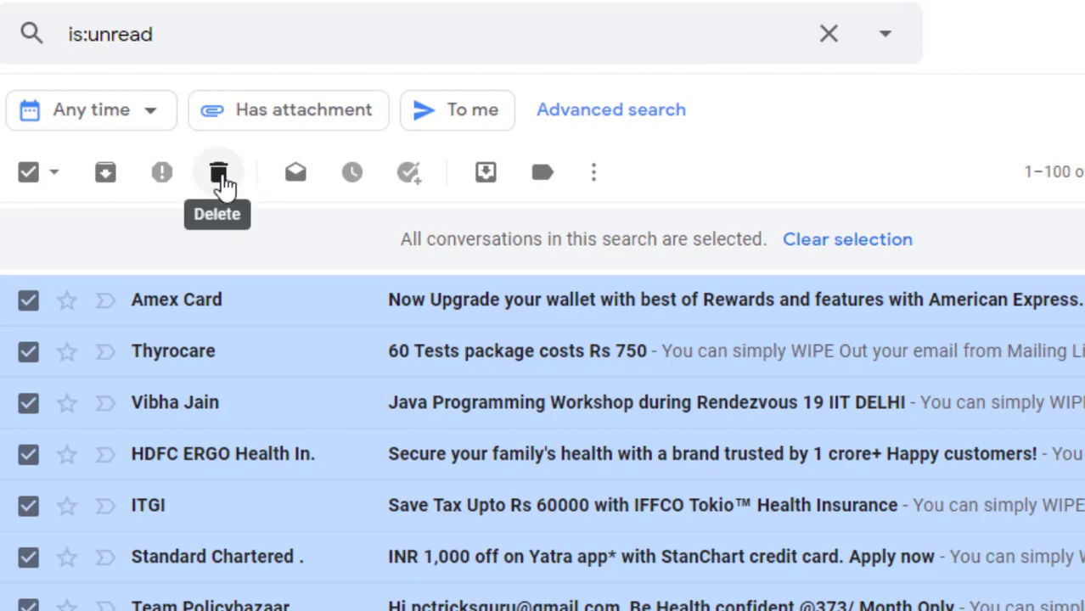
Delete all selected unread conversations and confirm the bulk action.
left_click(218, 172)
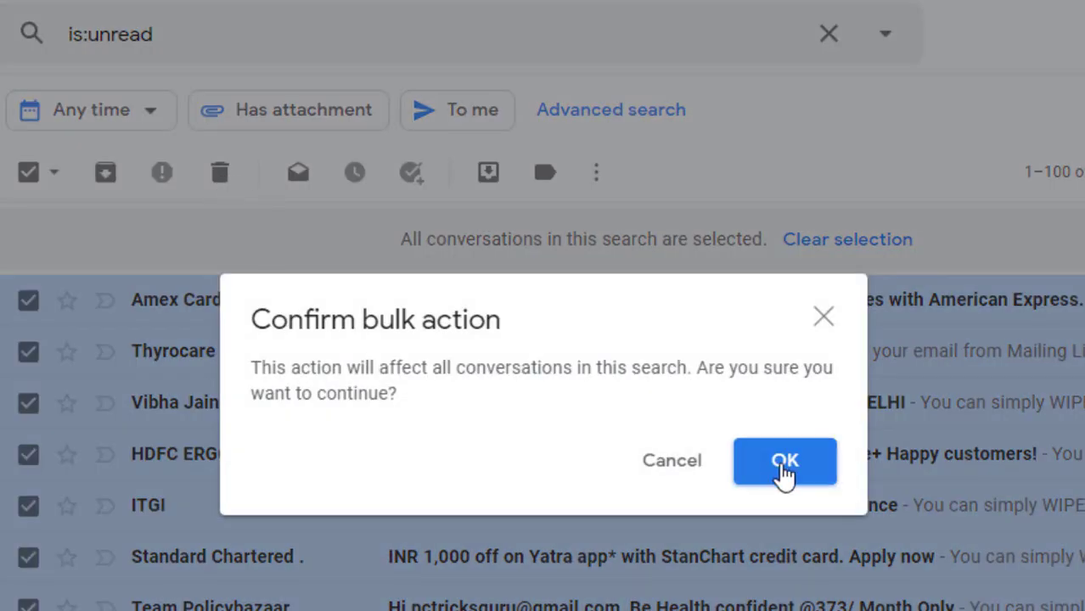
left_click(784, 461)
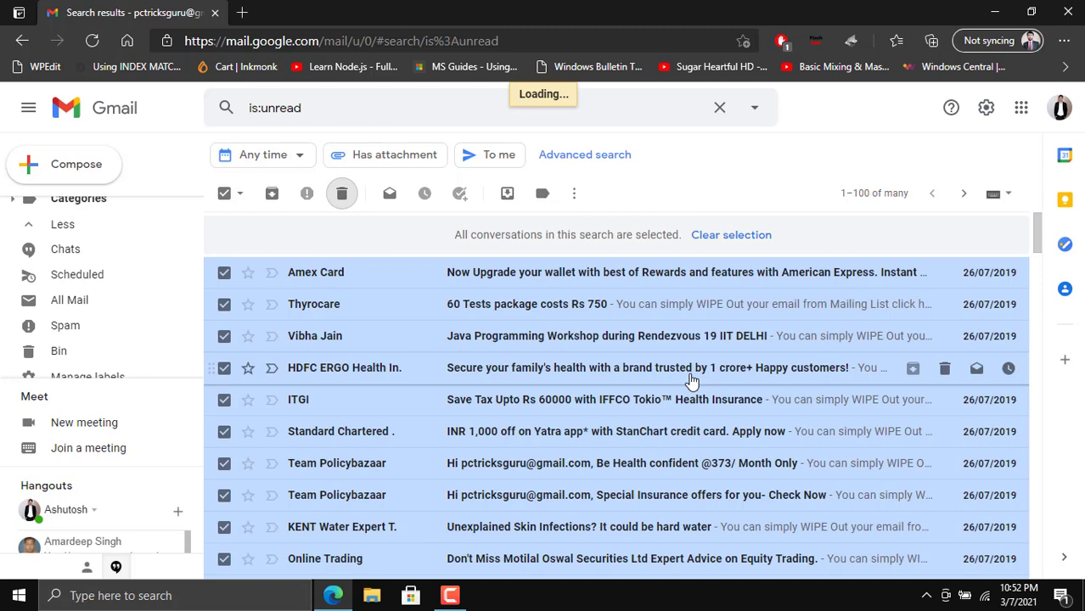
left_click(341, 192)
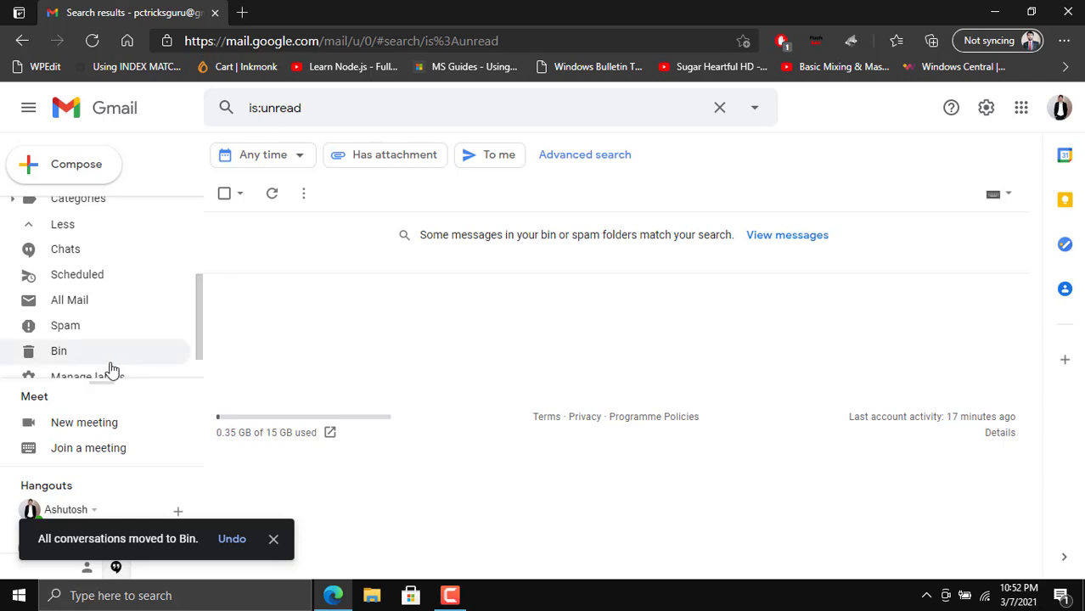
Open the Bin and empty it twice, confirming deletion of 9,815 then 33 conversations.
left_click(59, 350)
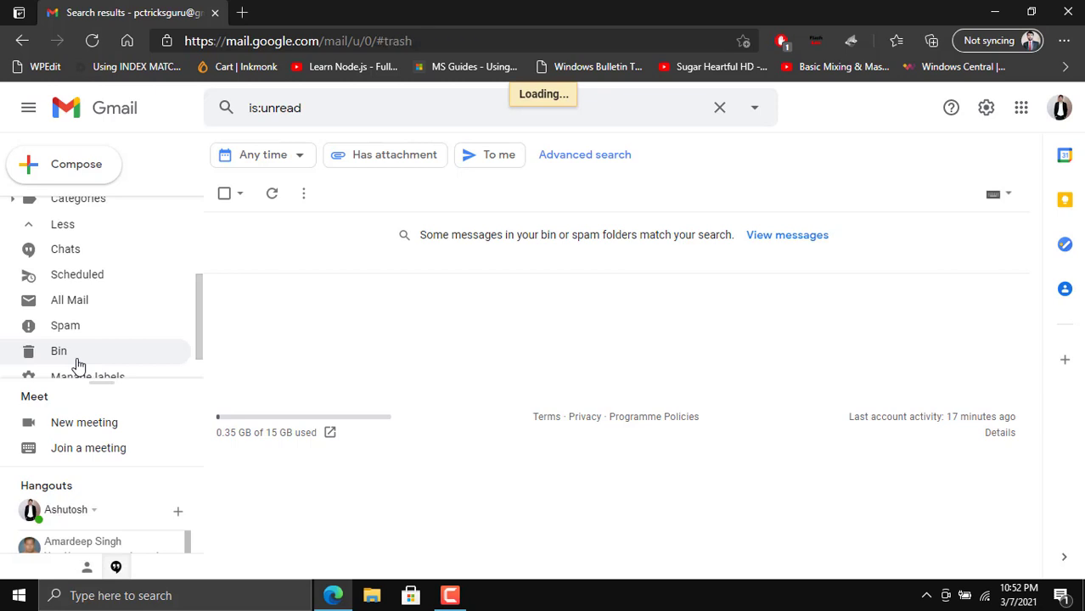
left_click(59, 351)
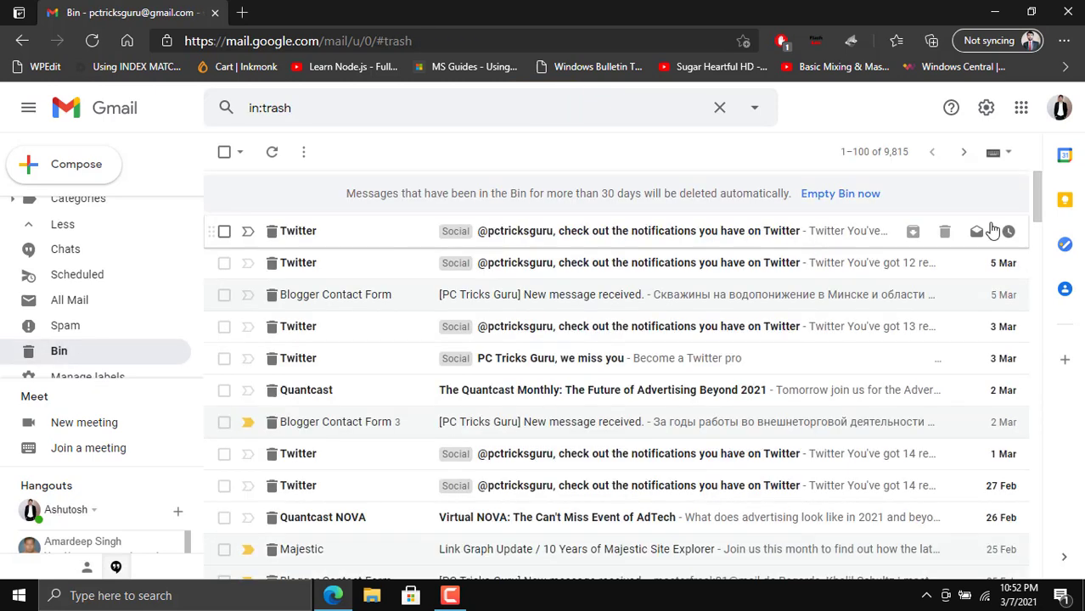
left_click(874, 151)
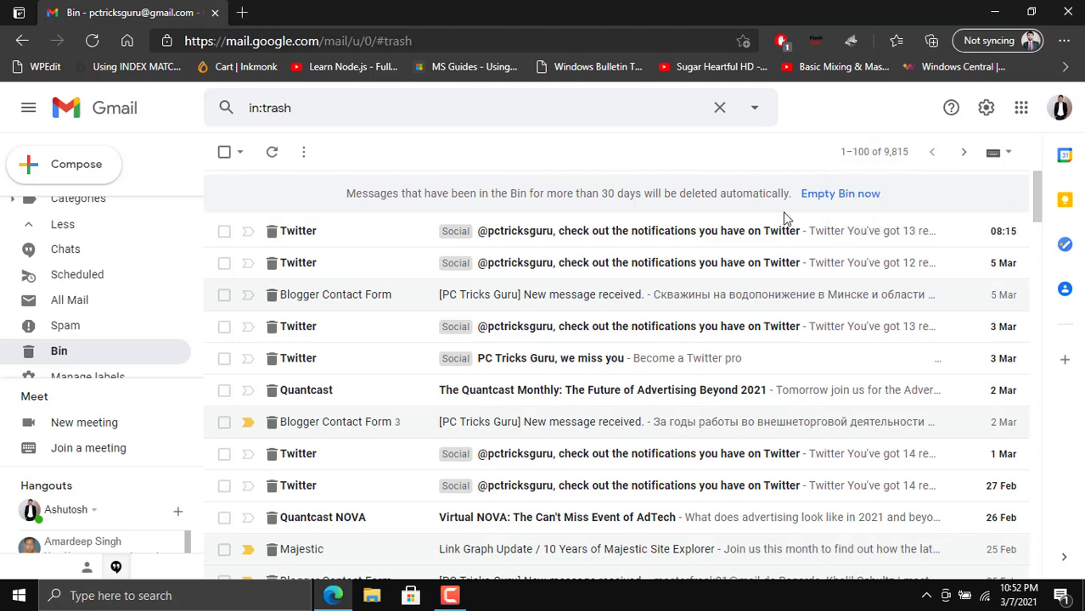
left_click(840, 193)
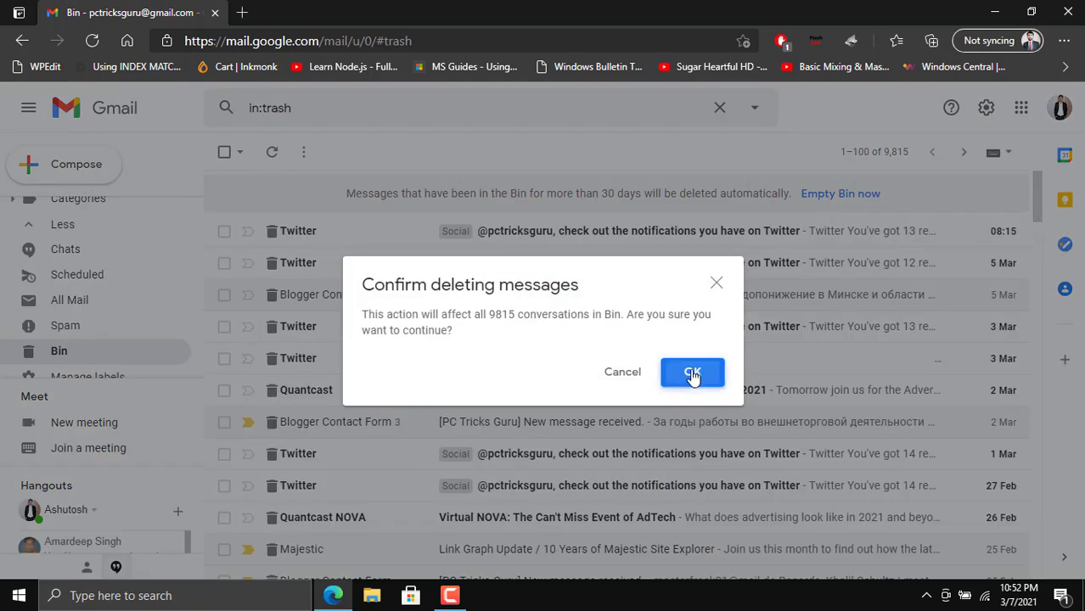
left_click(692, 372)
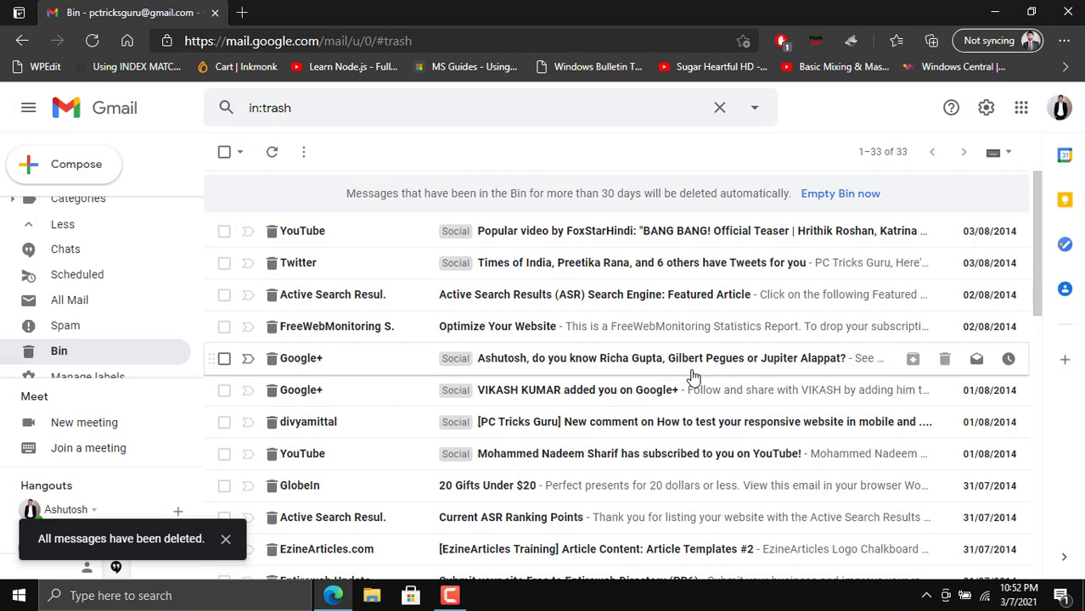
mouse_move(813, 208)
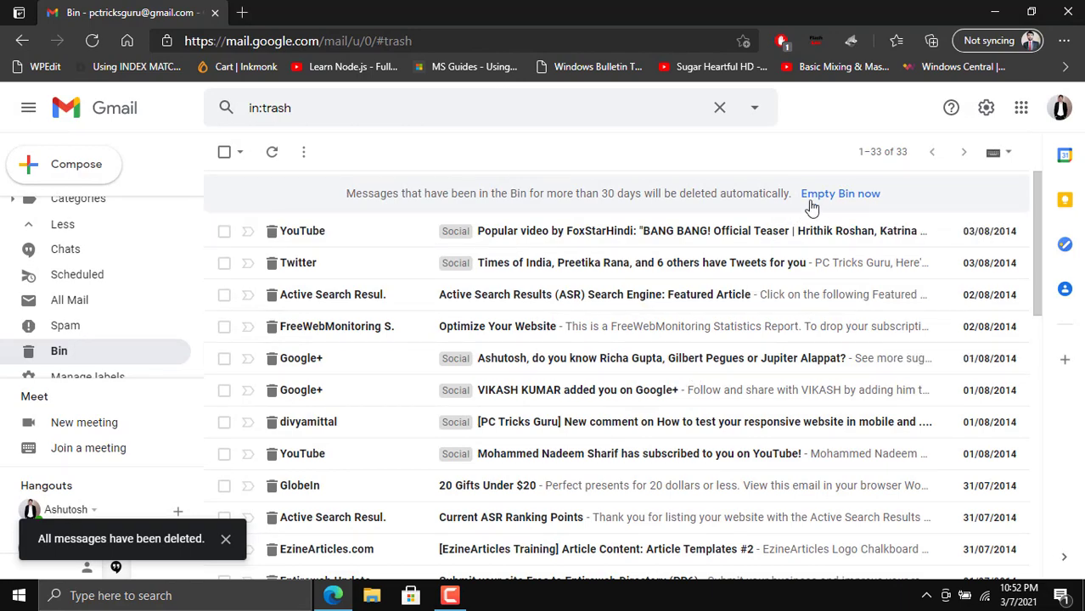
left_click(839, 193)
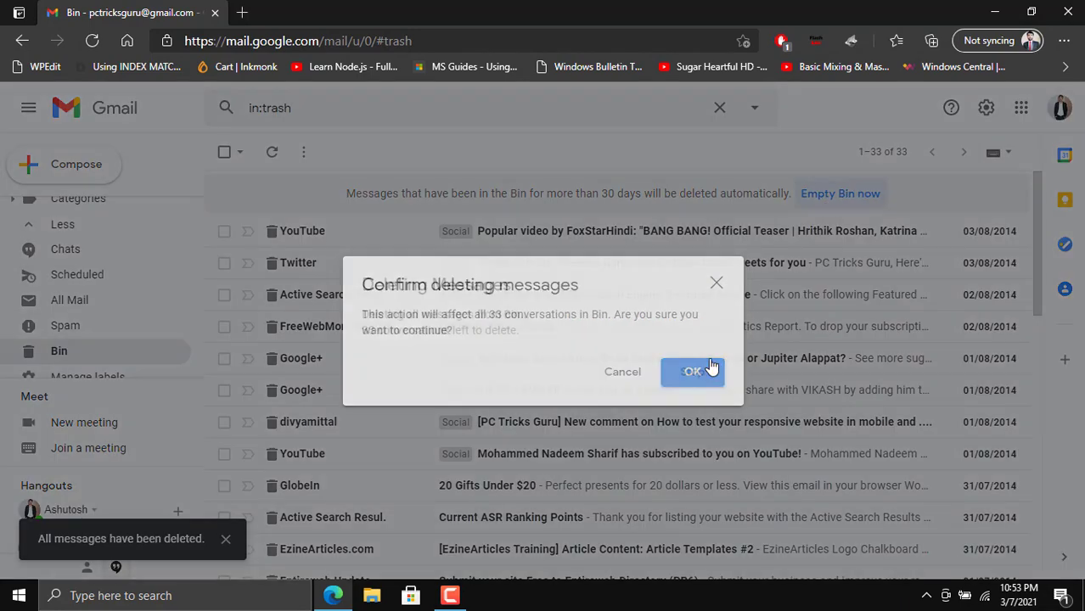
left_click(692, 372)
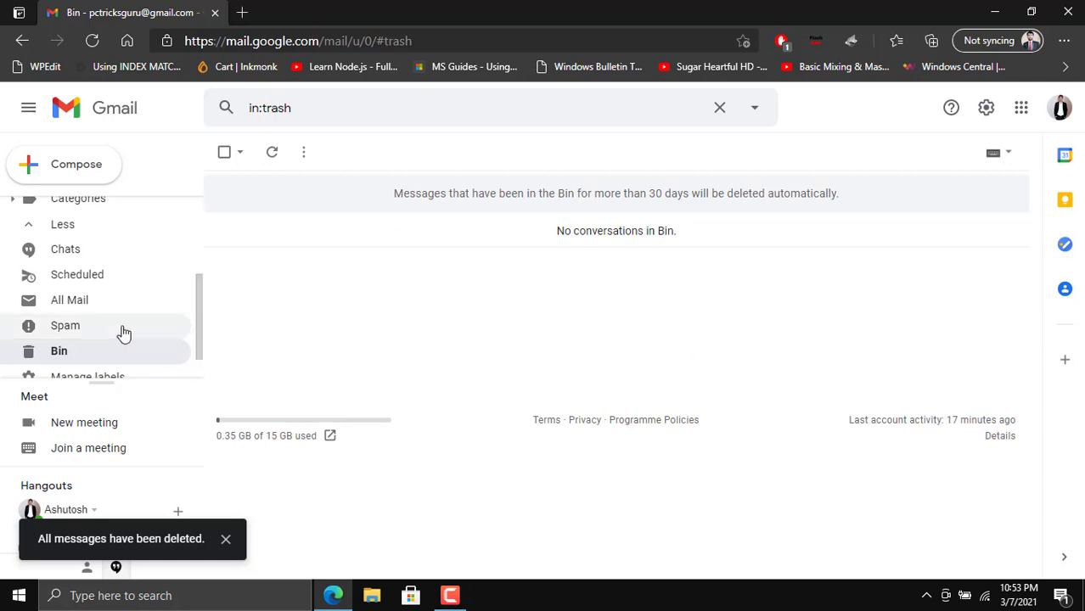
Open All Mail, scroll the list, and reload the page to show 314 conversations.
left_click(70, 300)
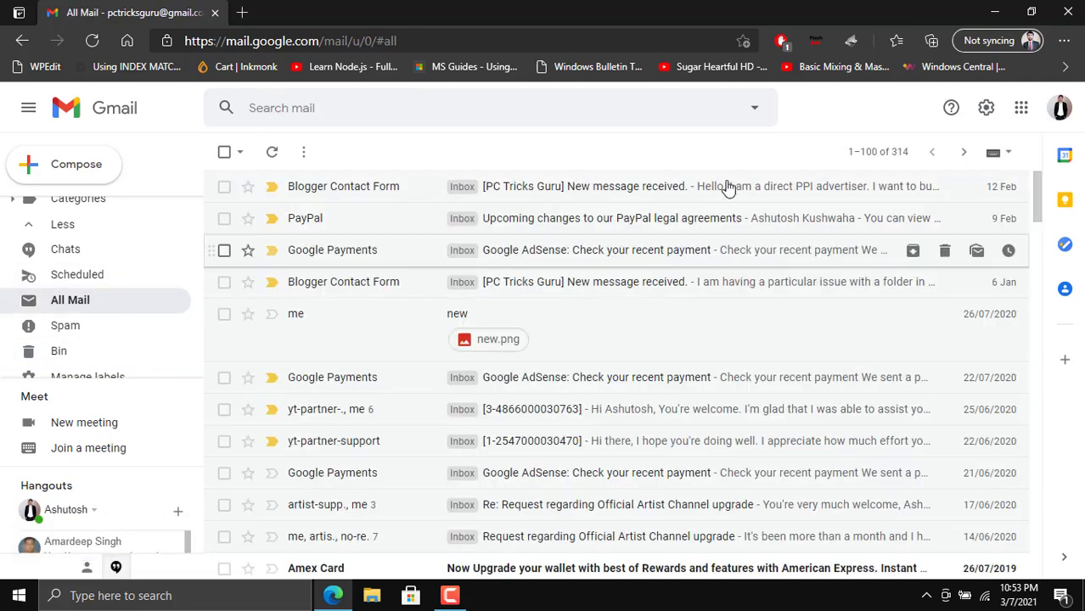
left_click(878, 151)
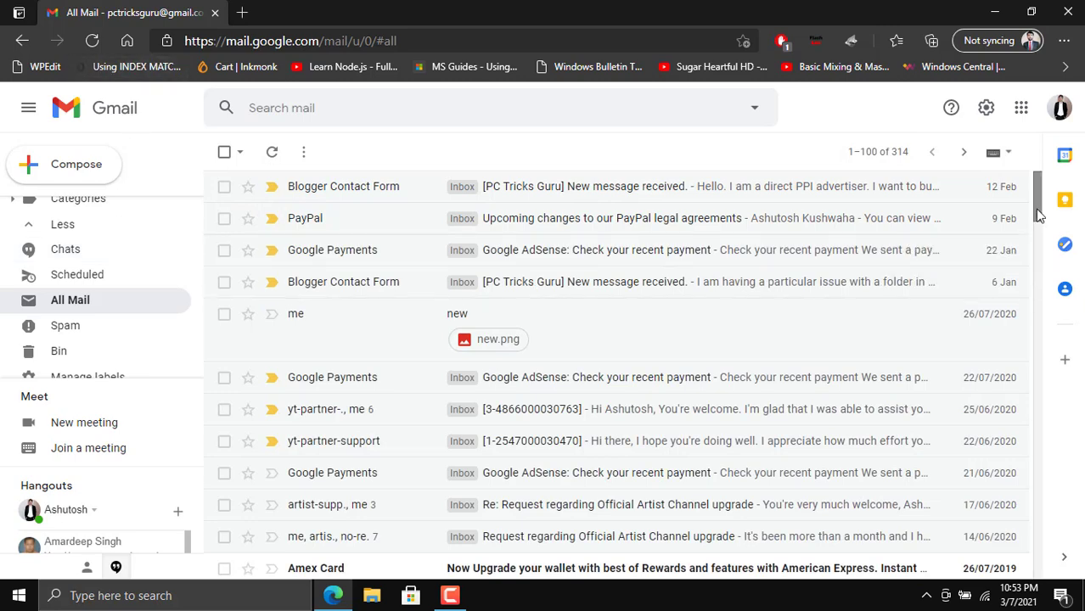
scroll("down", 3)
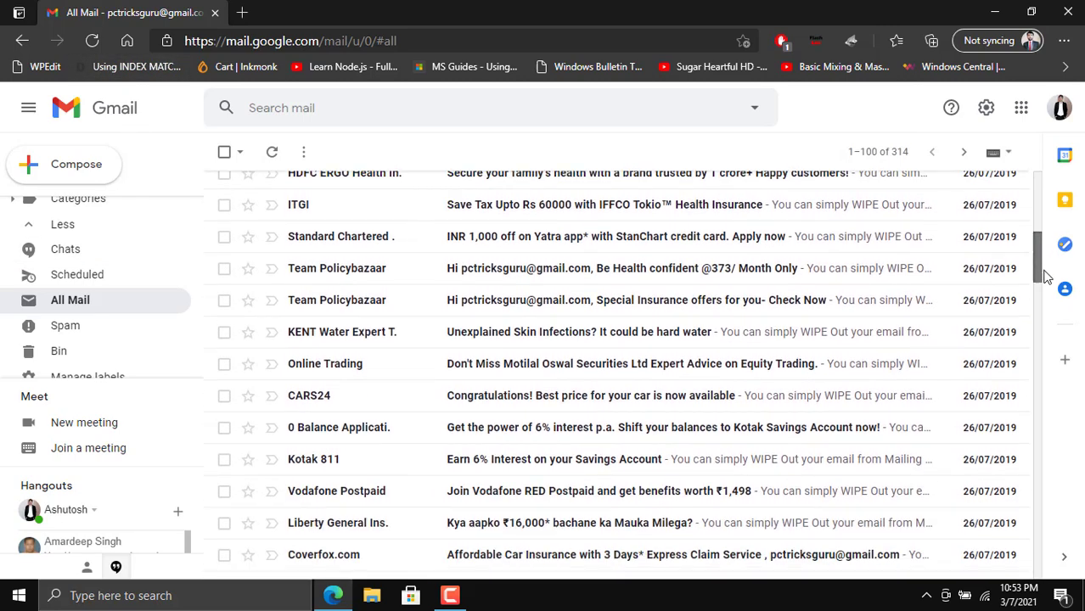
scroll("down", 3)
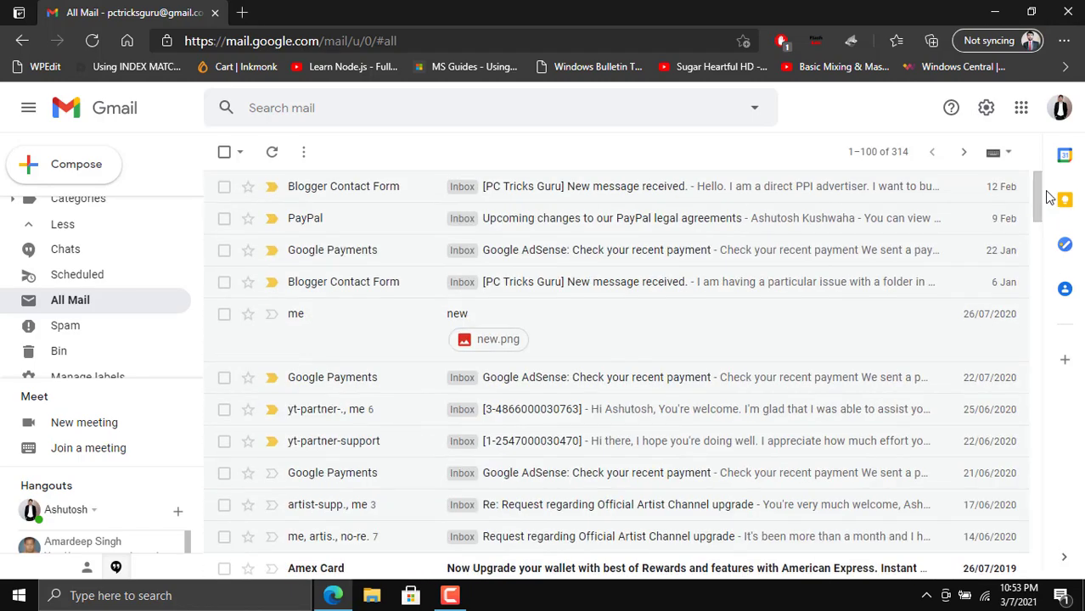
left_click(92, 41)
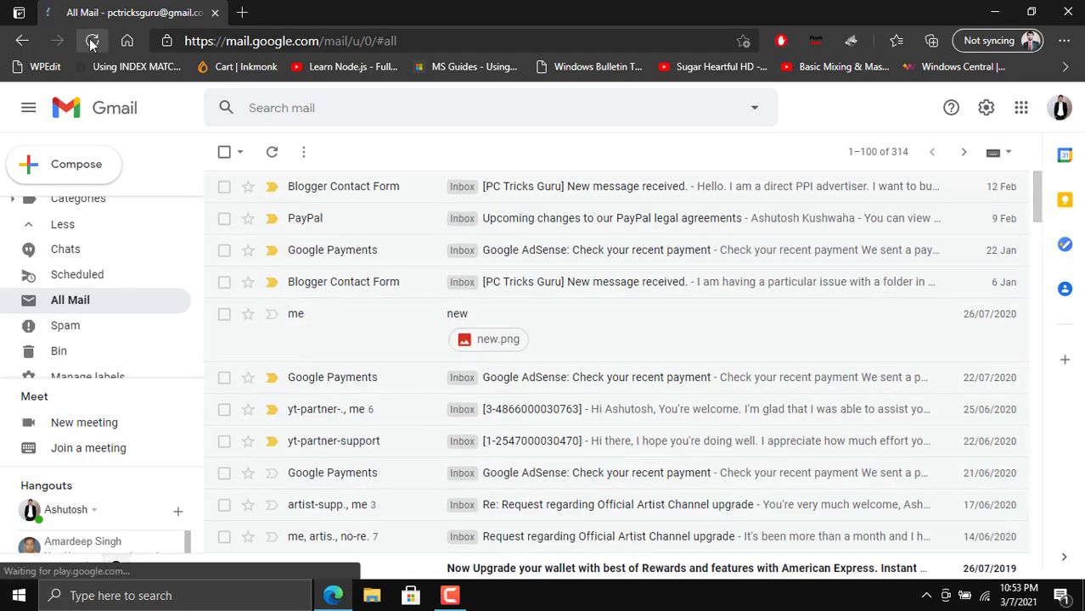
left_click(92, 41)
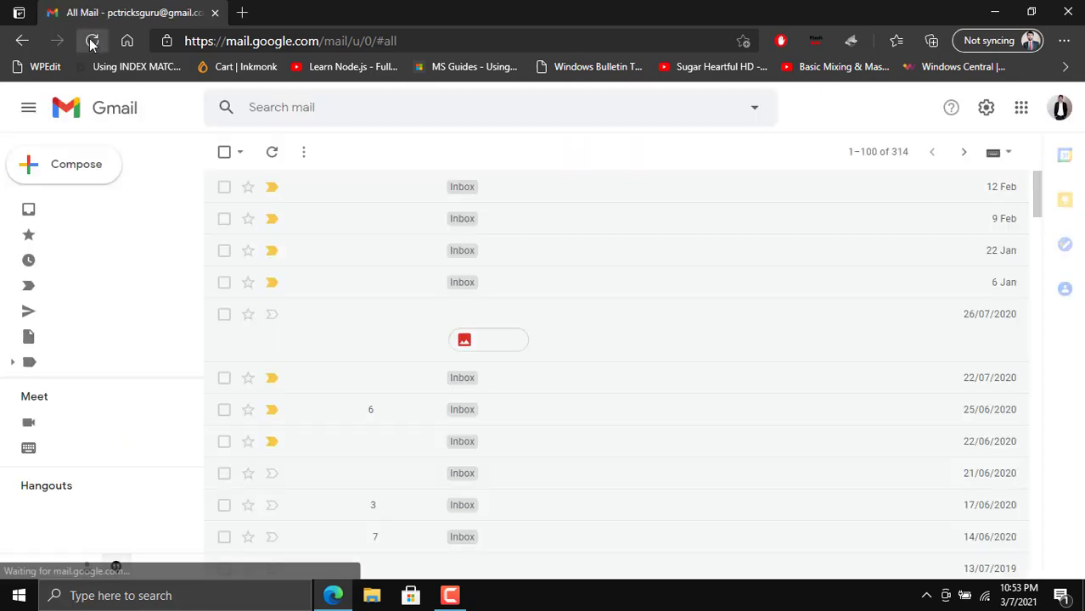
left_click(92, 41)
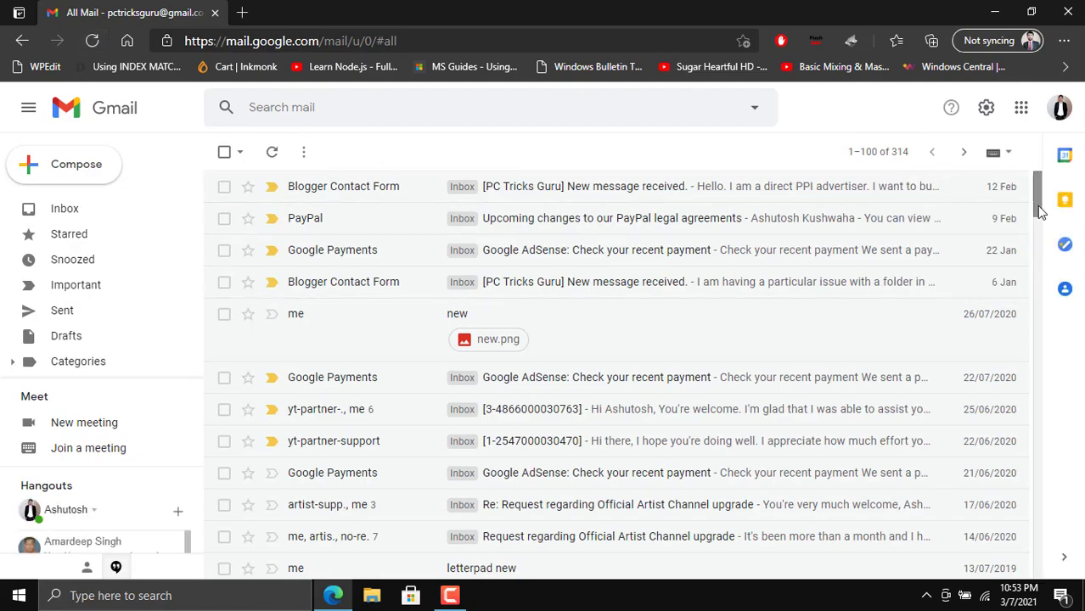
scroll("down", 3)
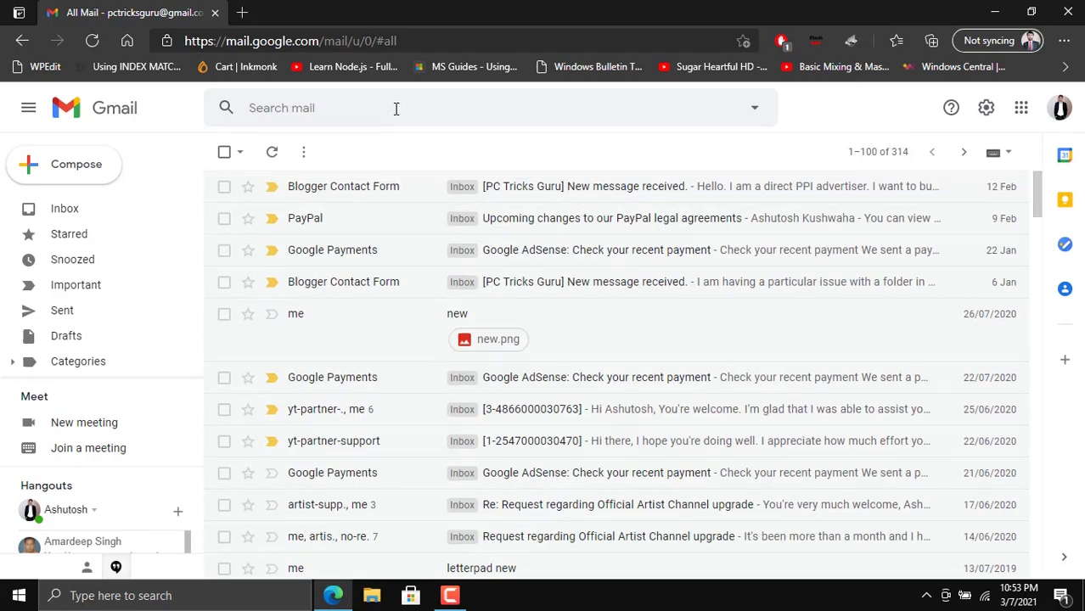
Search 'is:unread' again, then switch to the Inbox showing 10 conversations.
type("is:unread")
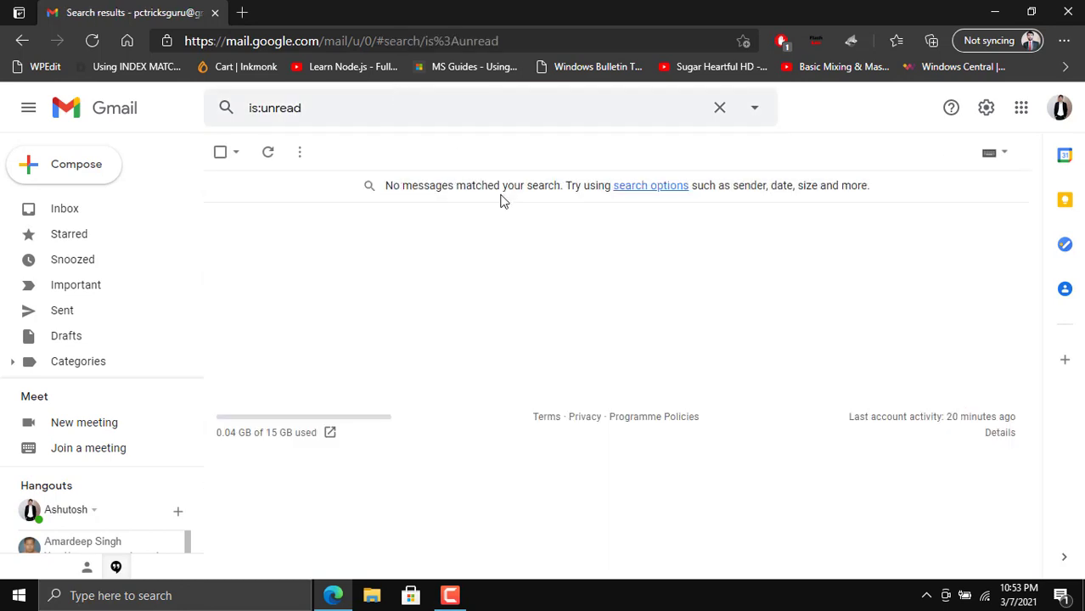
mouse_move(816, 318)
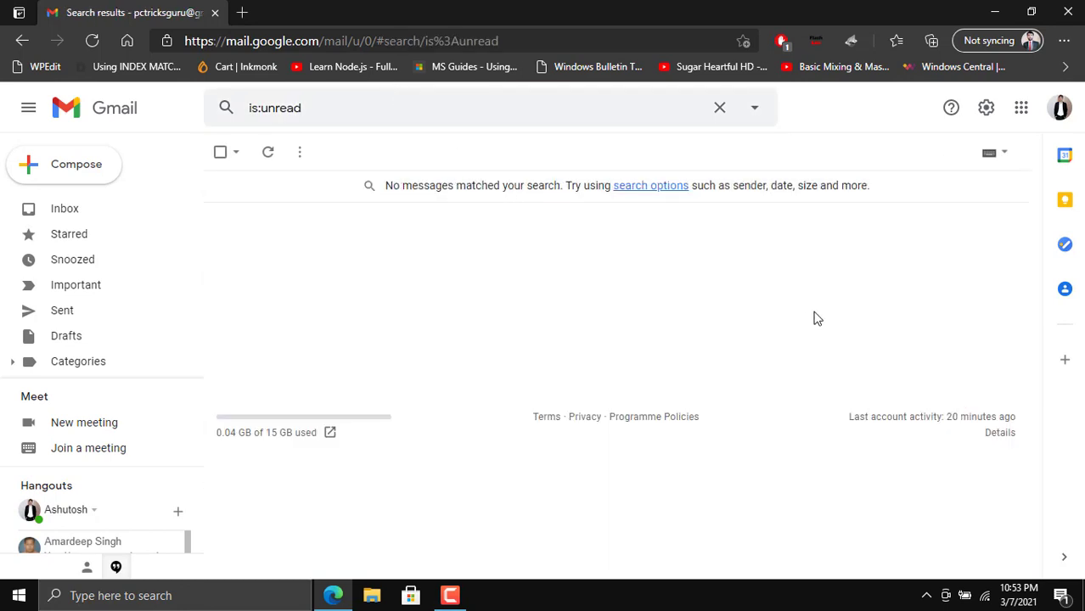
mouse_move(111, 230)
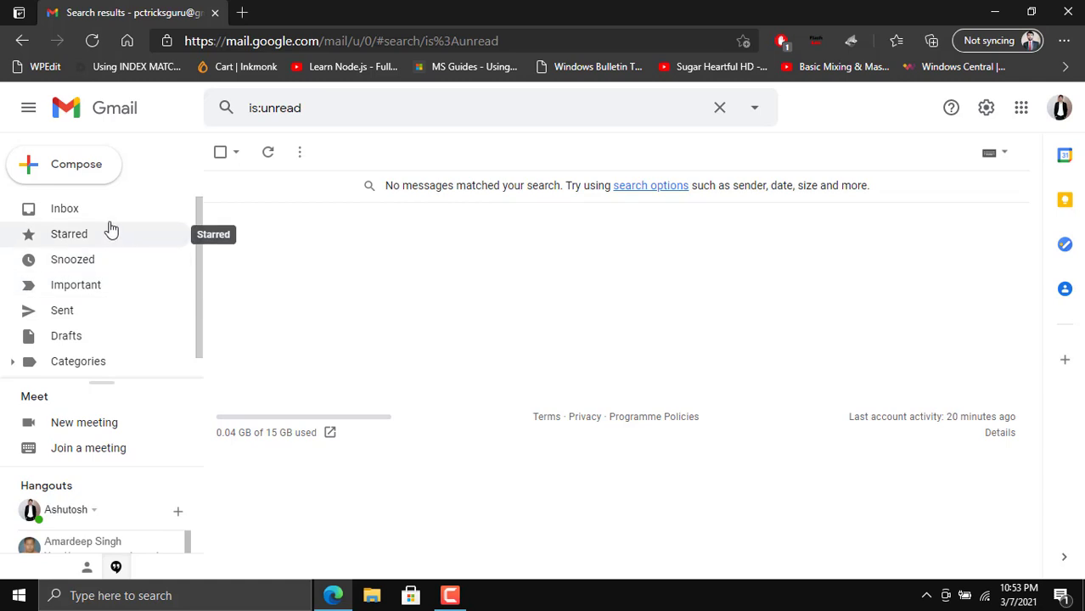
left_click(65, 209)
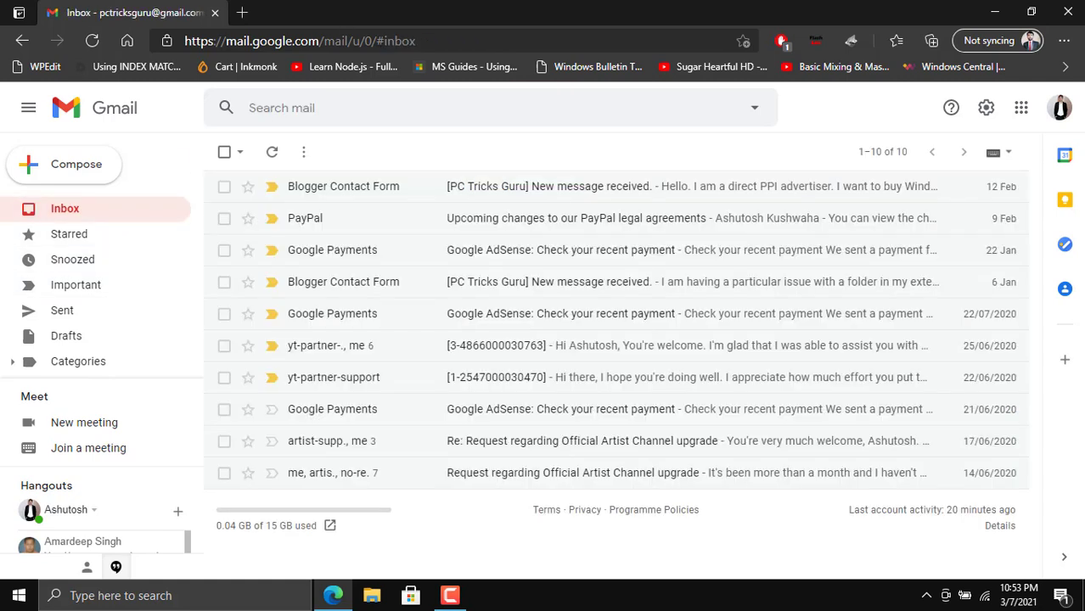